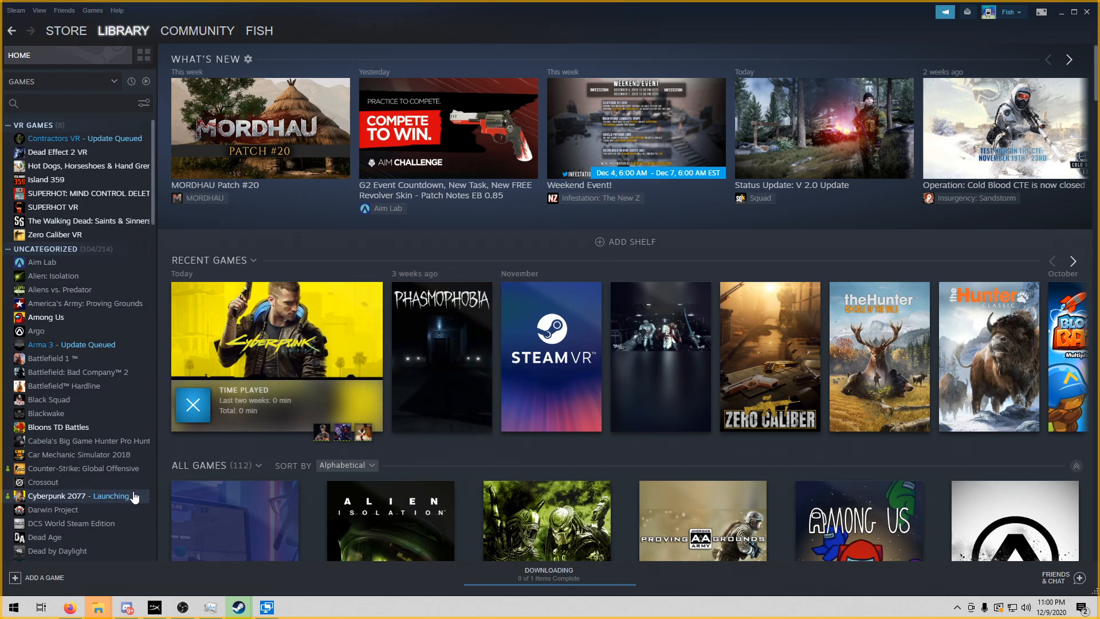
mouse_move(55, 502)
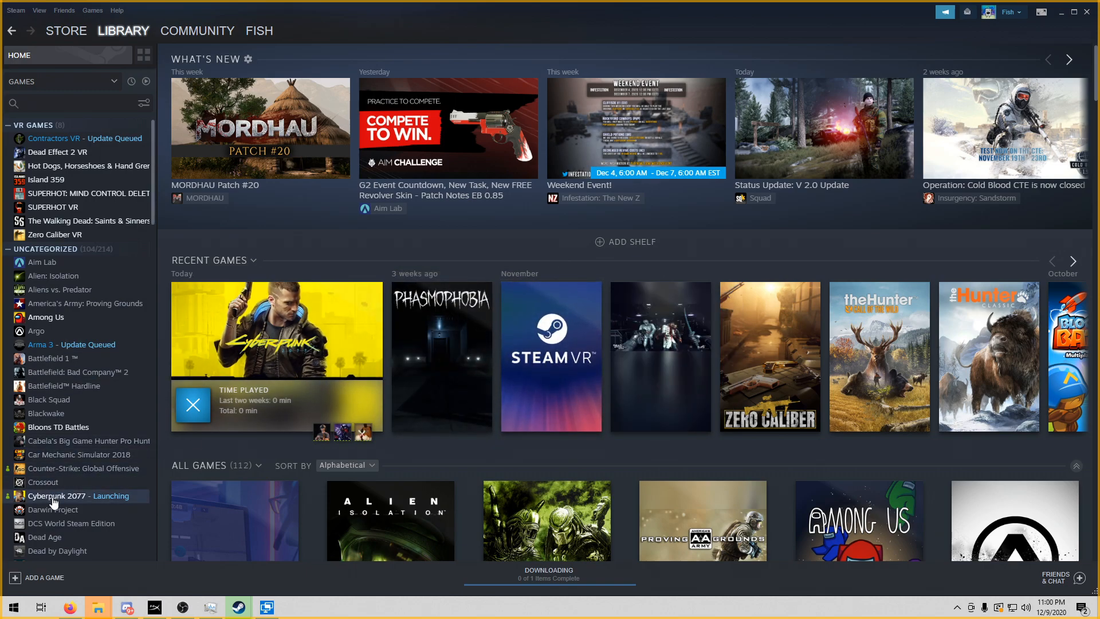
Reach Cyberpunk 2077's DLC settings from its library Properties dialog
right_click(55, 496)
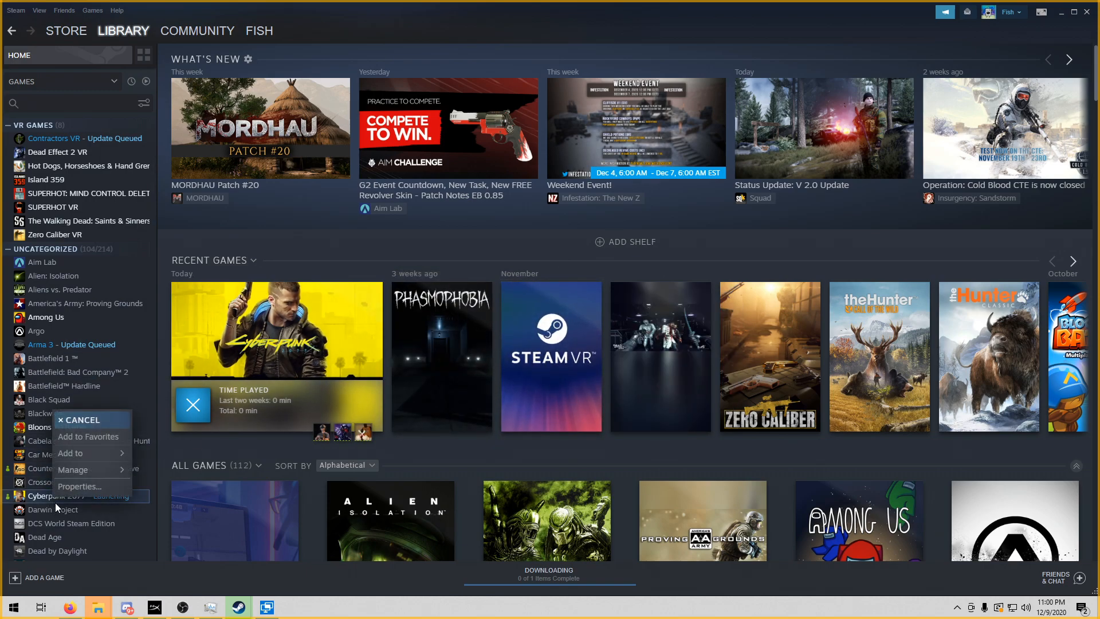
left_click(79, 486)
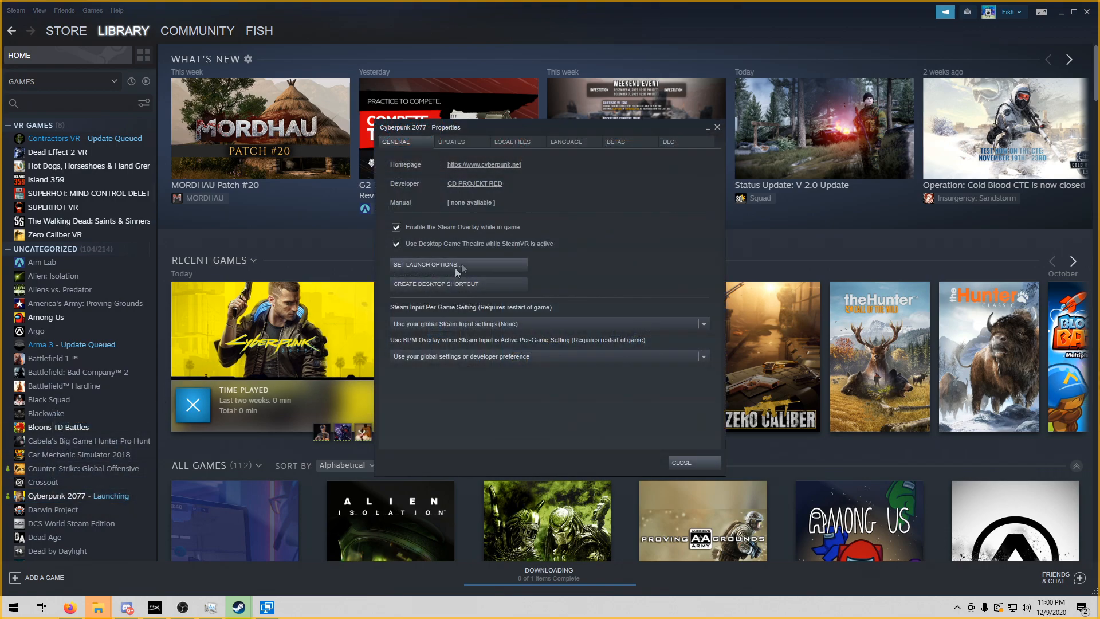
mouse_move(690, 146)
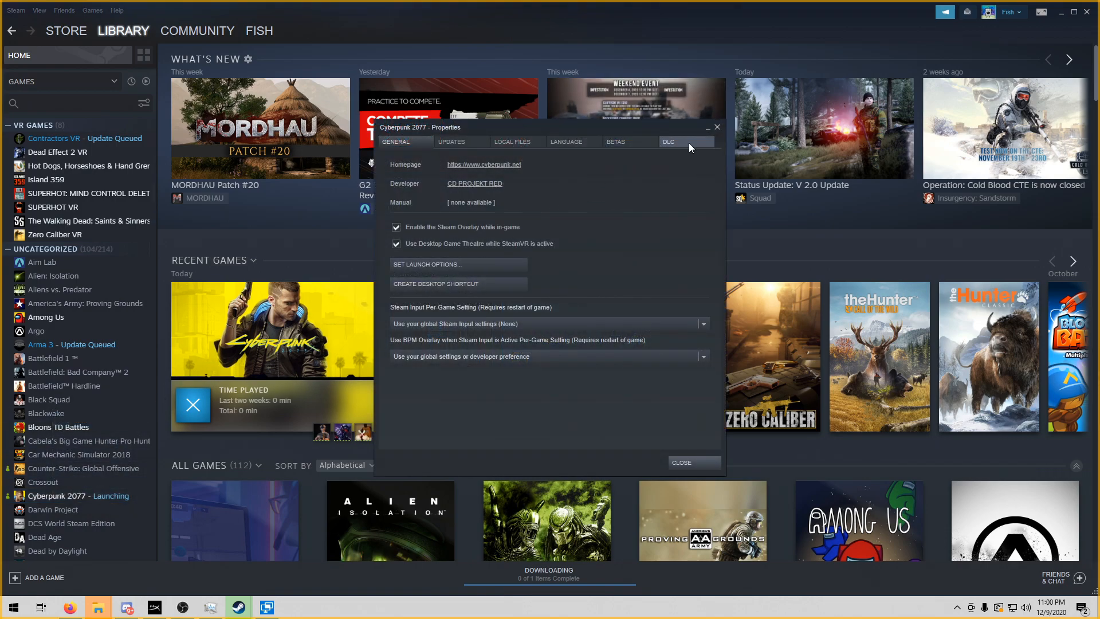
left_click(679, 462)
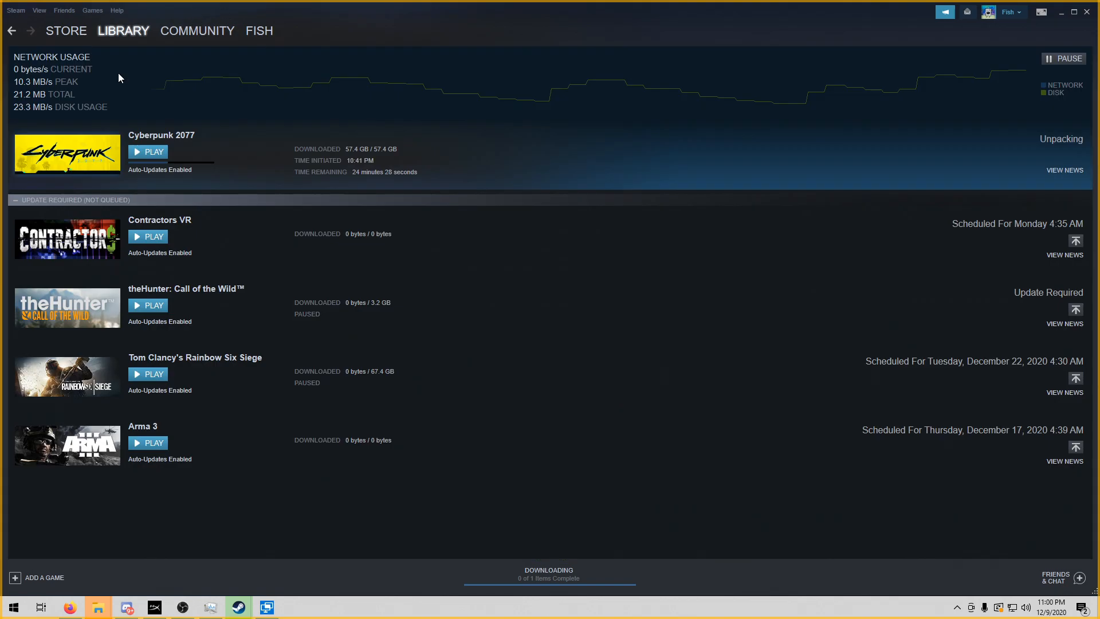
mouse_move(459, 183)
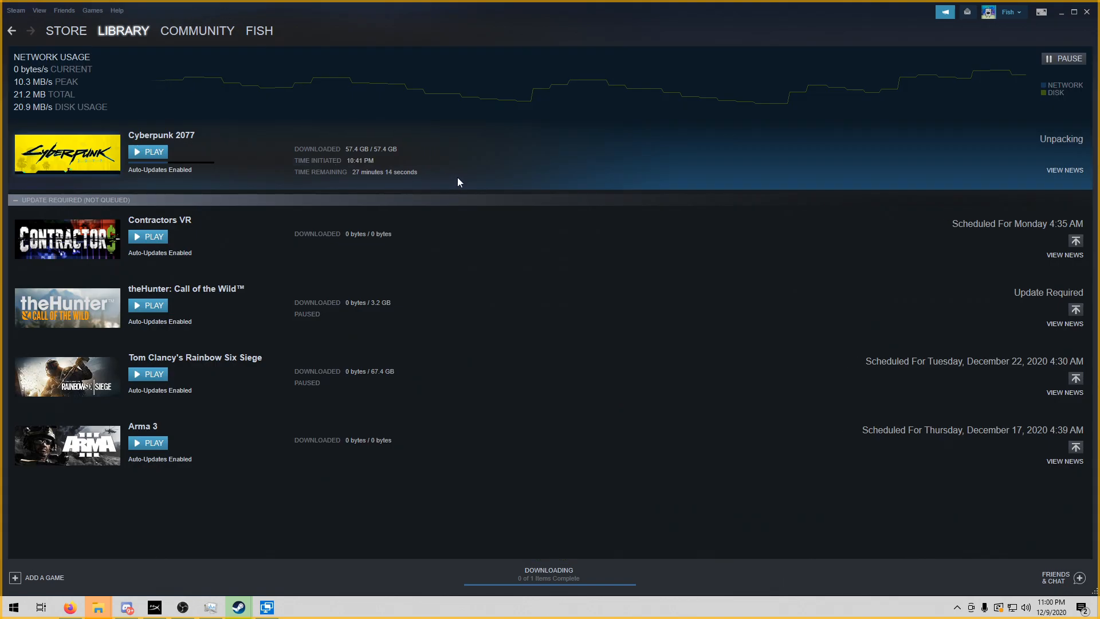